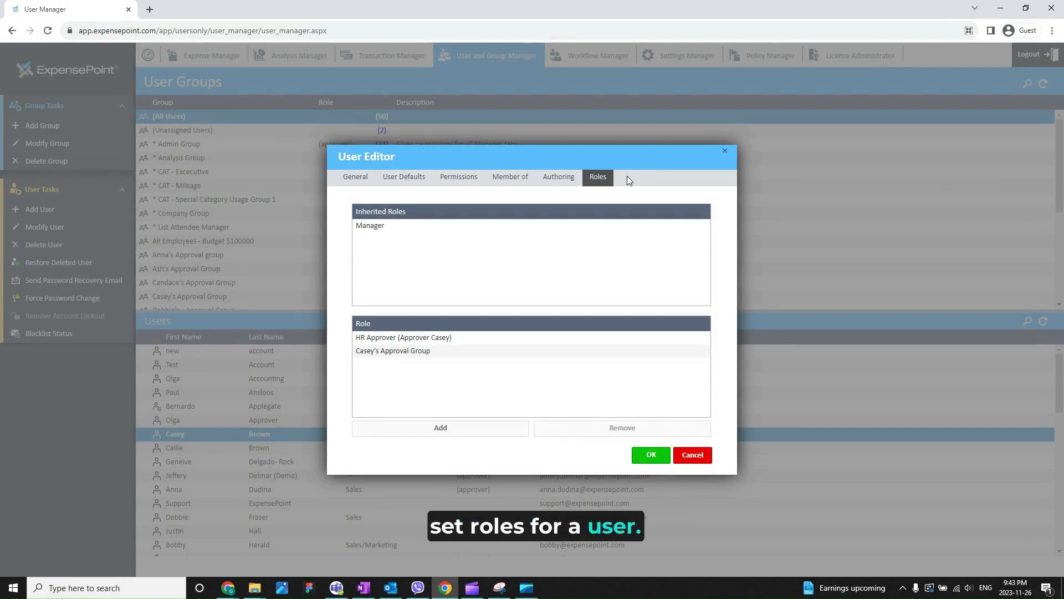
mouse_move(595, 223)
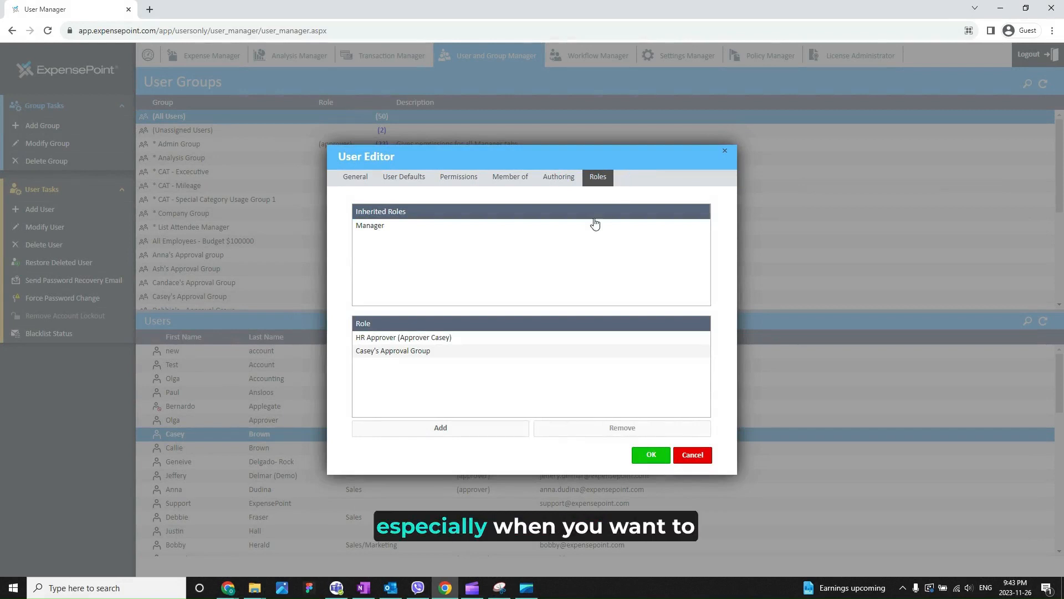
mouse_move(400, 376)
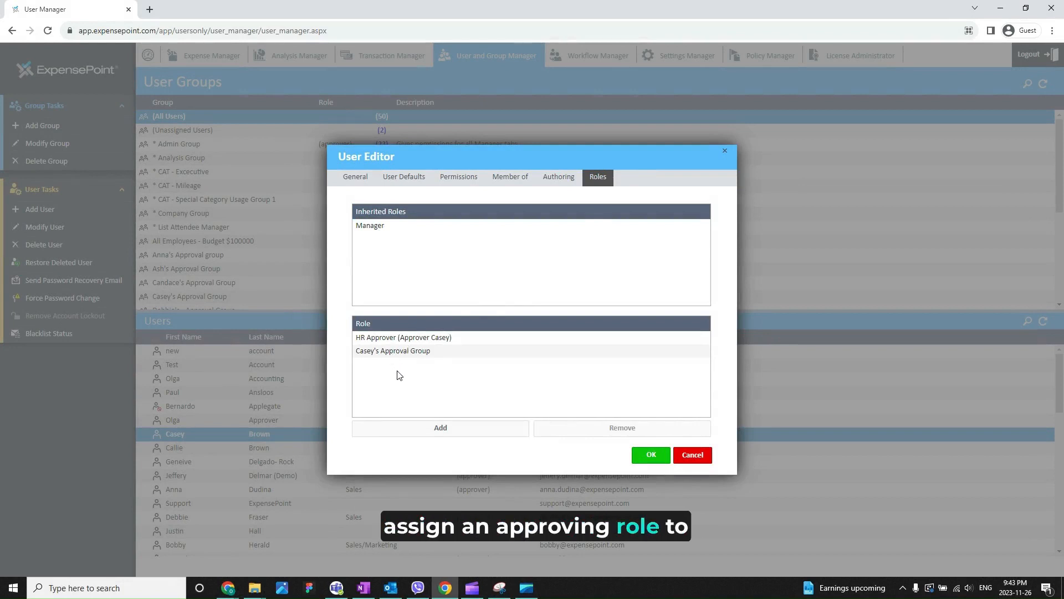
mouse_move(440, 428)
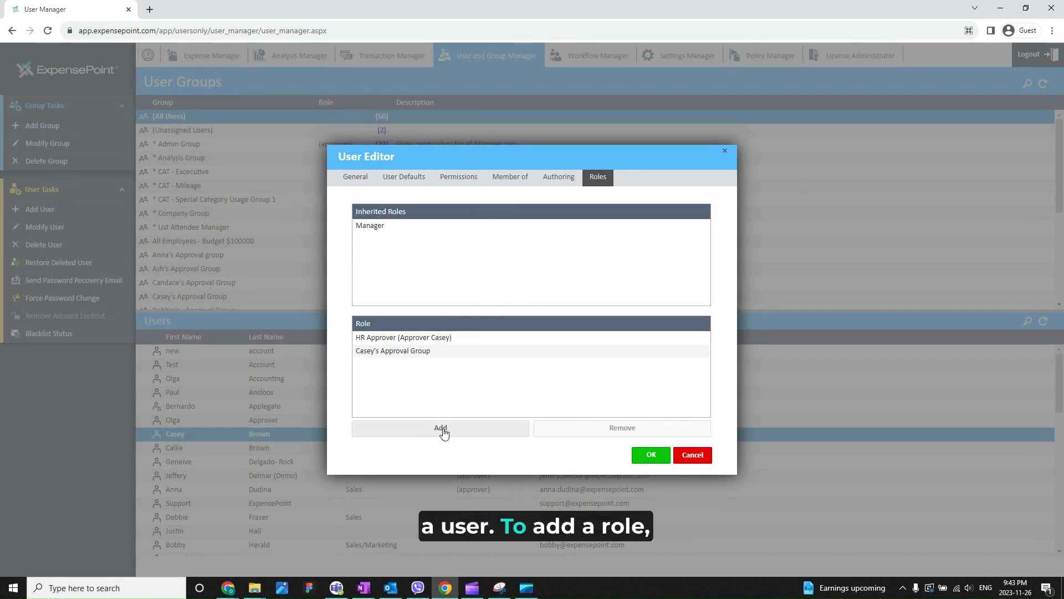
left_click(440, 428)
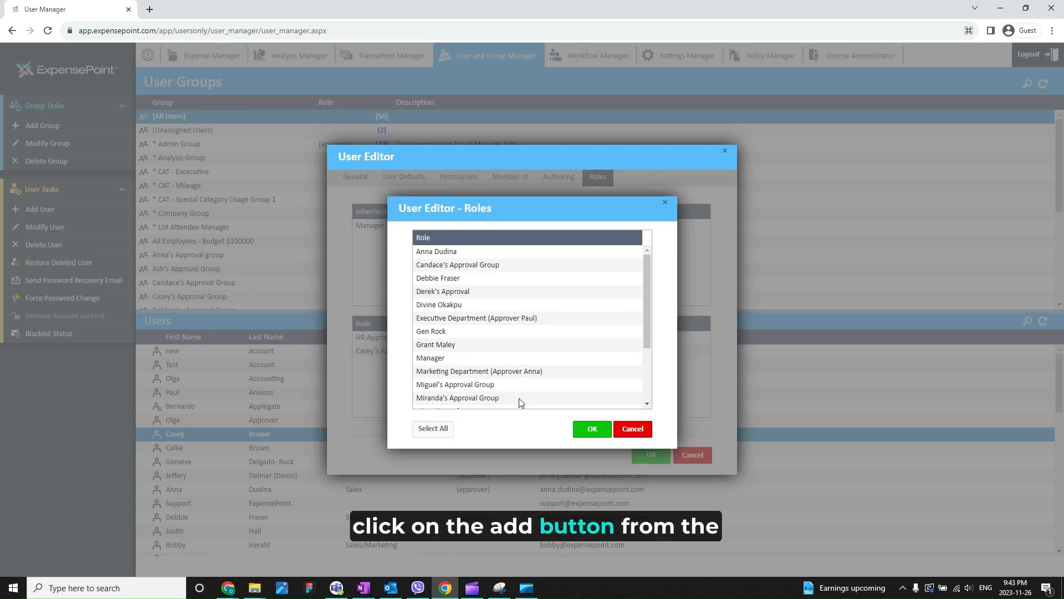
left_click(443, 290)
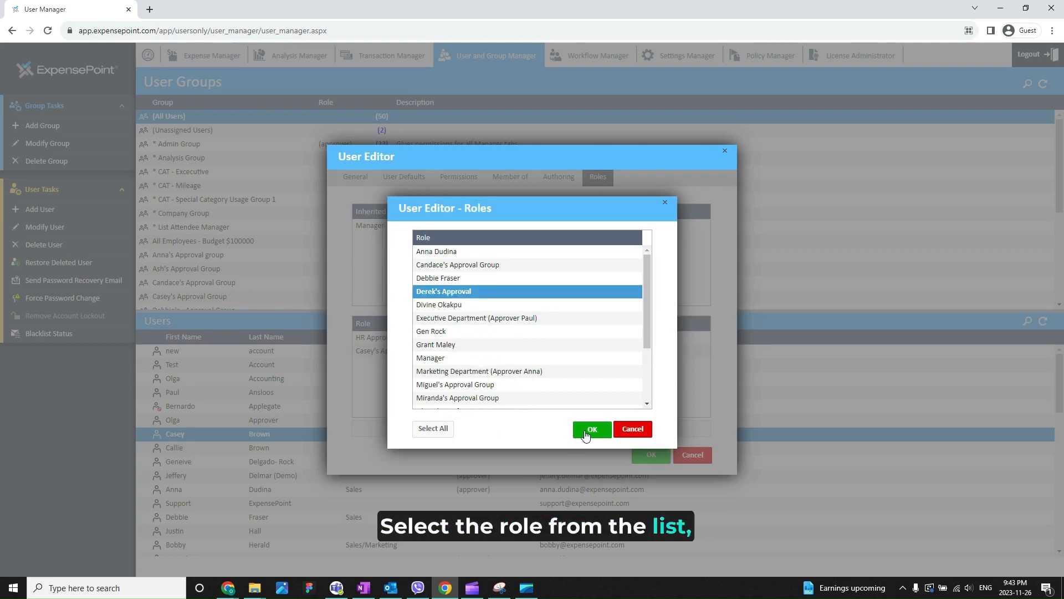
left_click(591, 429)
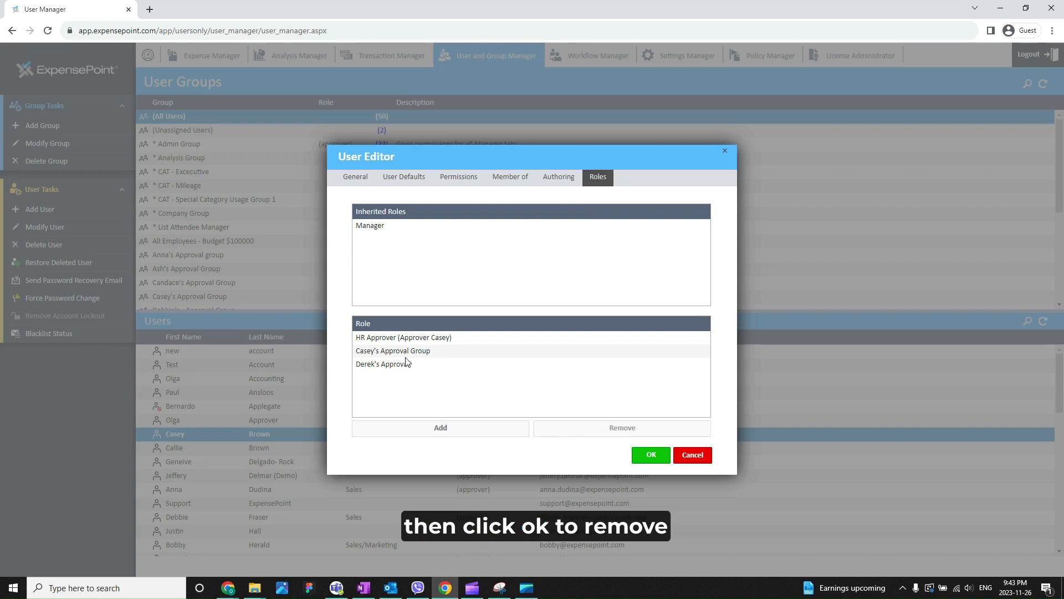
Remove Casey's Approval Group, leaving HR Approver and Derek's Approval assigned.
left_click(392, 350)
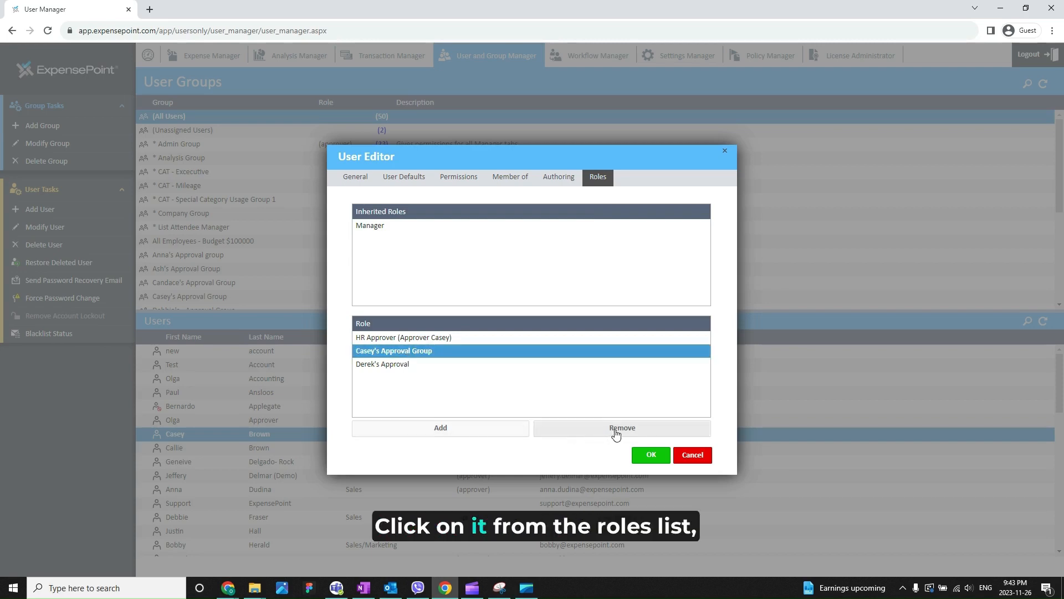
left_click(621, 428)
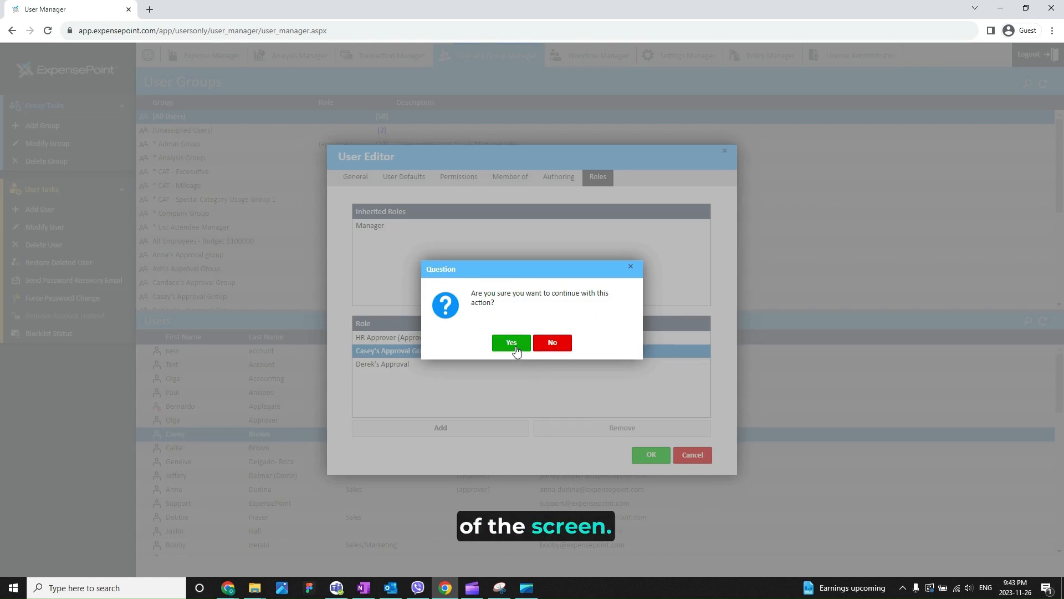
left_click(510, 342)
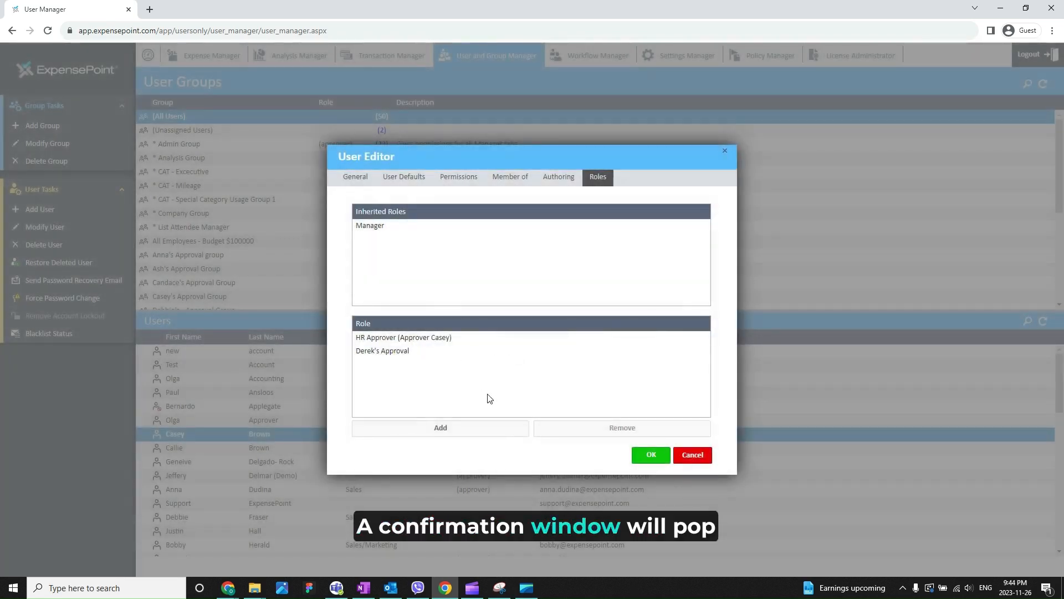